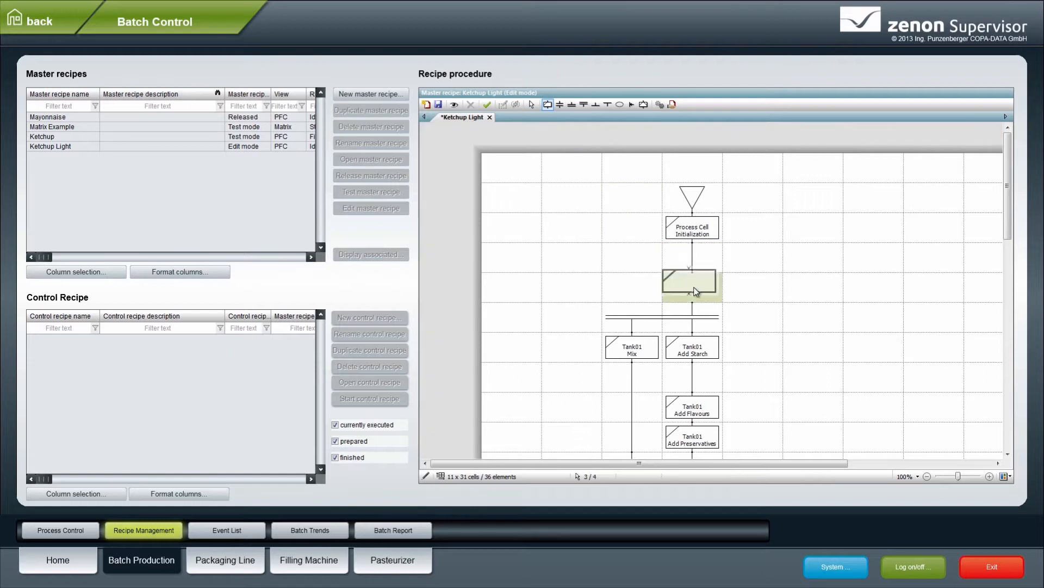
Assign the Tank01 Add Water phase to the empty step below Process Cell Initialization and view Batch Trends.
double_click(688, 283)
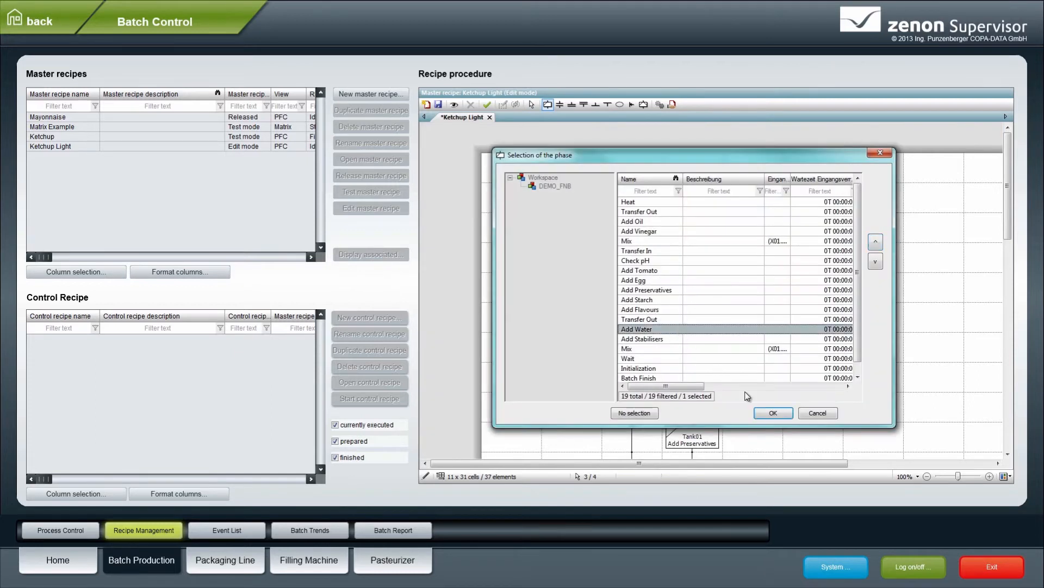
left_click(773, 413)
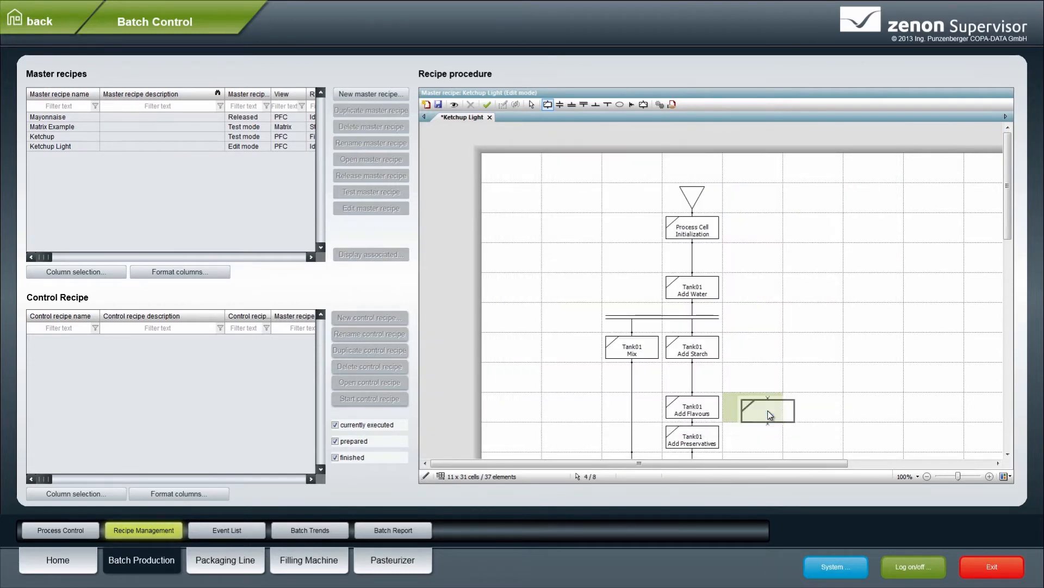
left_click(59, 530)
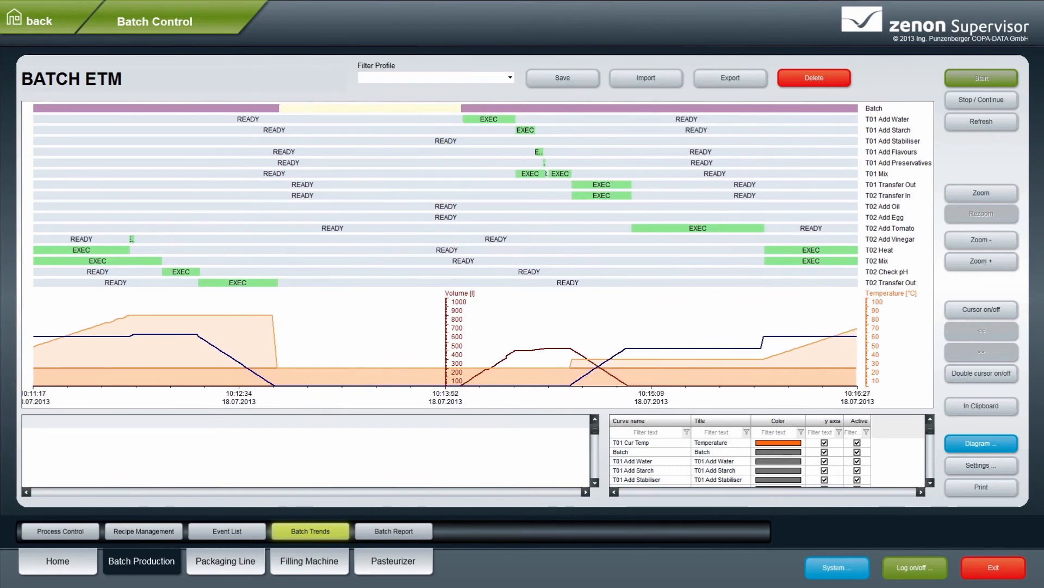
Switch from the BATCH ETM trend chart to the Batch Report pages.
left_click(393, 531)
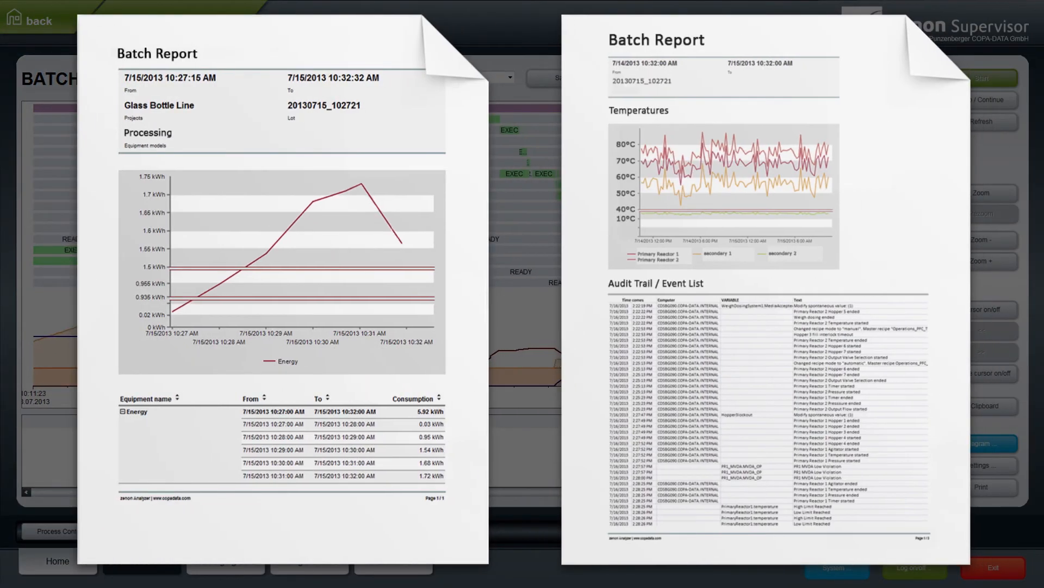